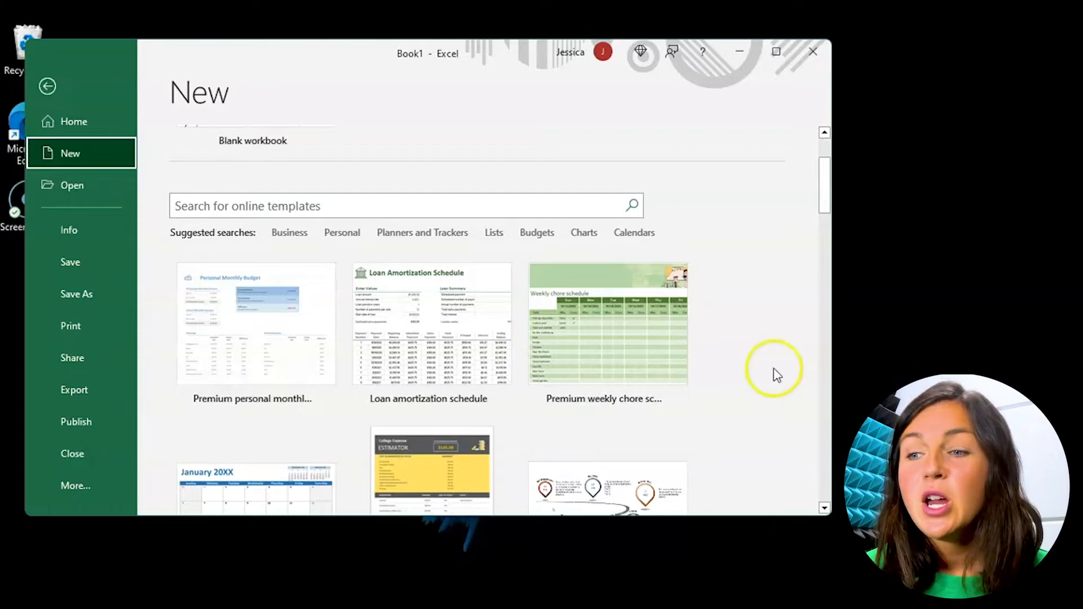
mouse_move(532, 142)
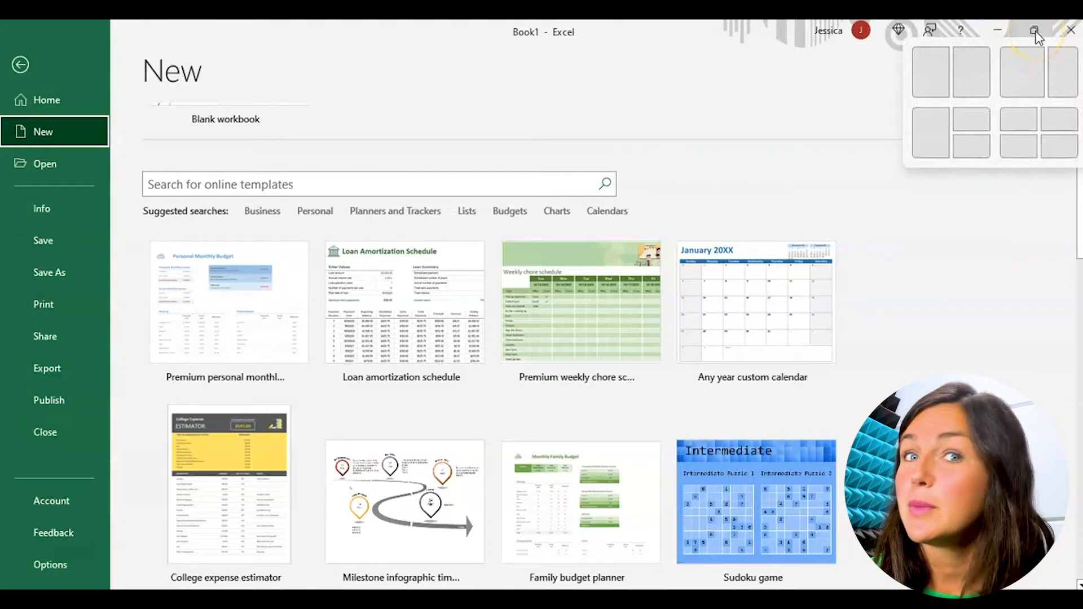
Restore the maximized Excel window to its previous smaller size via Restore Down
click(1033, 31)
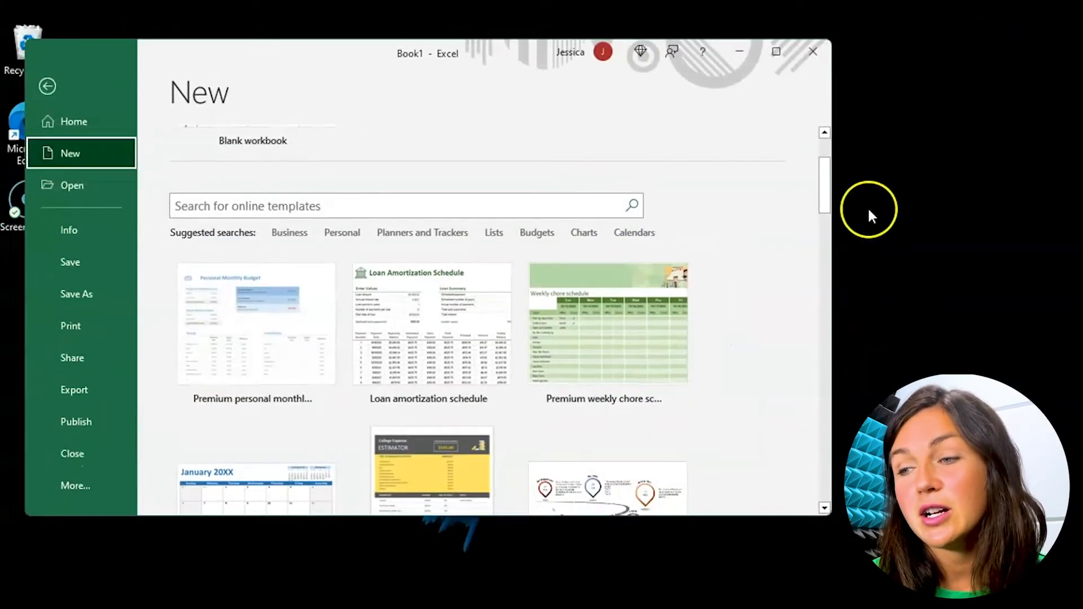
mouse_move(797, 286)
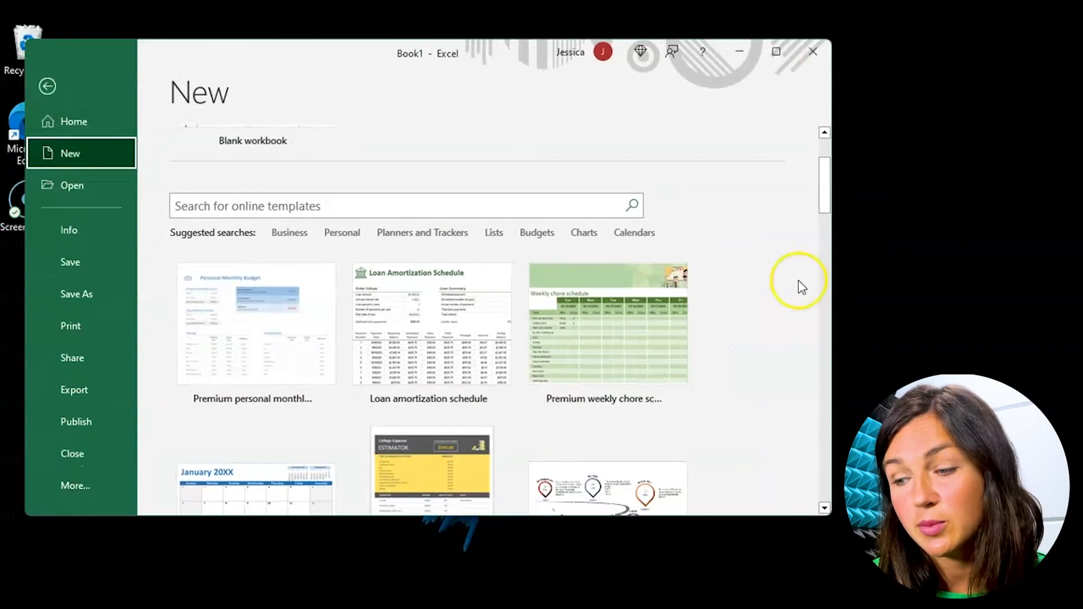